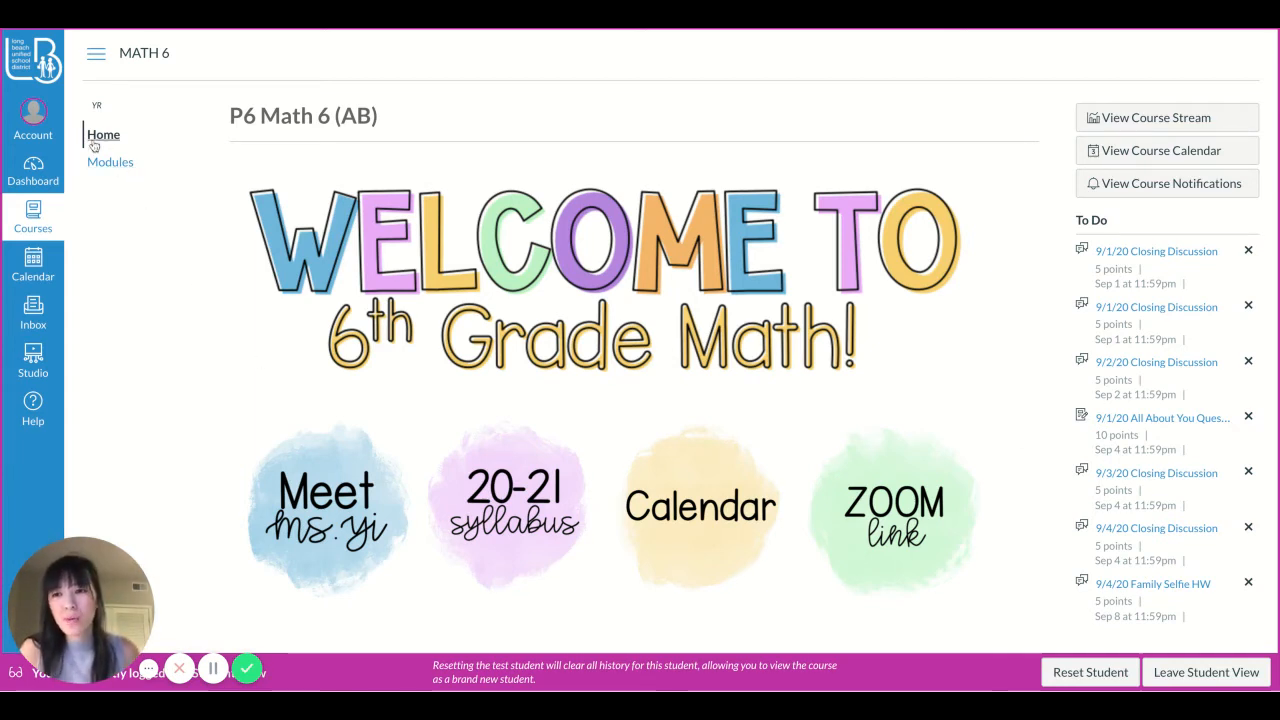
# Open the 9/8/20 Exit Ticket assignment from the Modules list under Unit 1
pyautogui.click(110, 163)
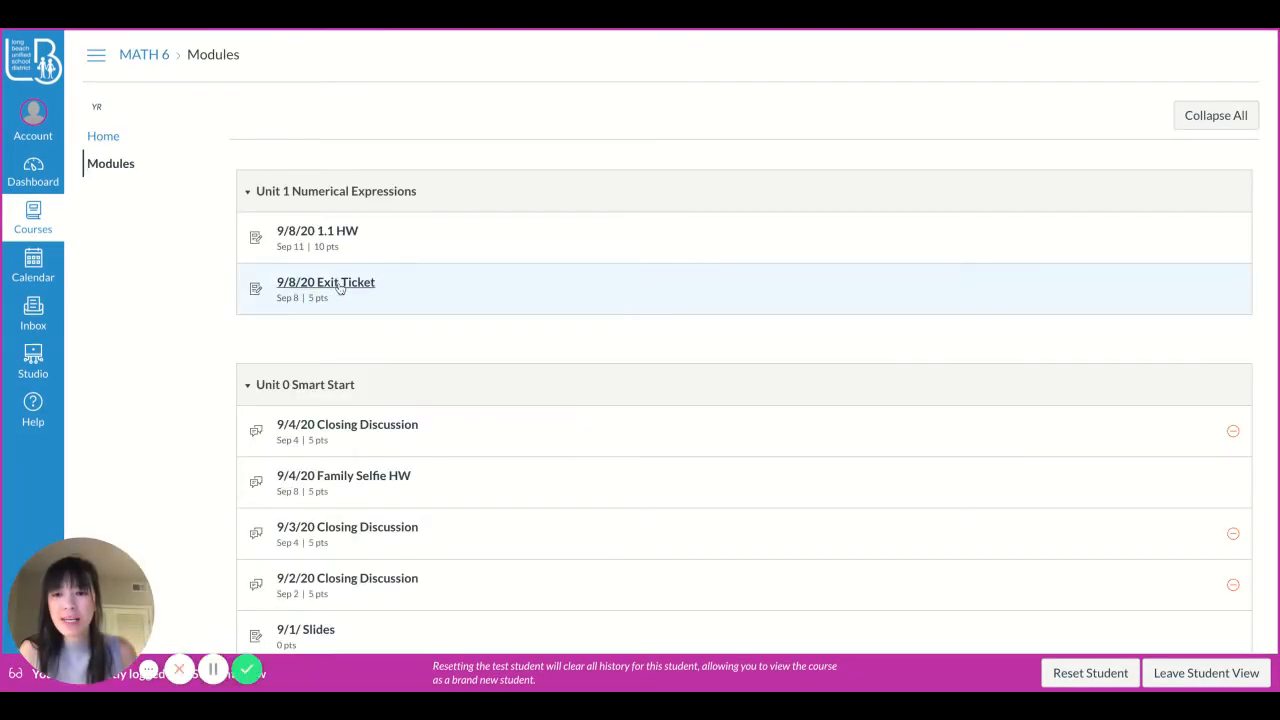
pyautogui.click(325, 282)
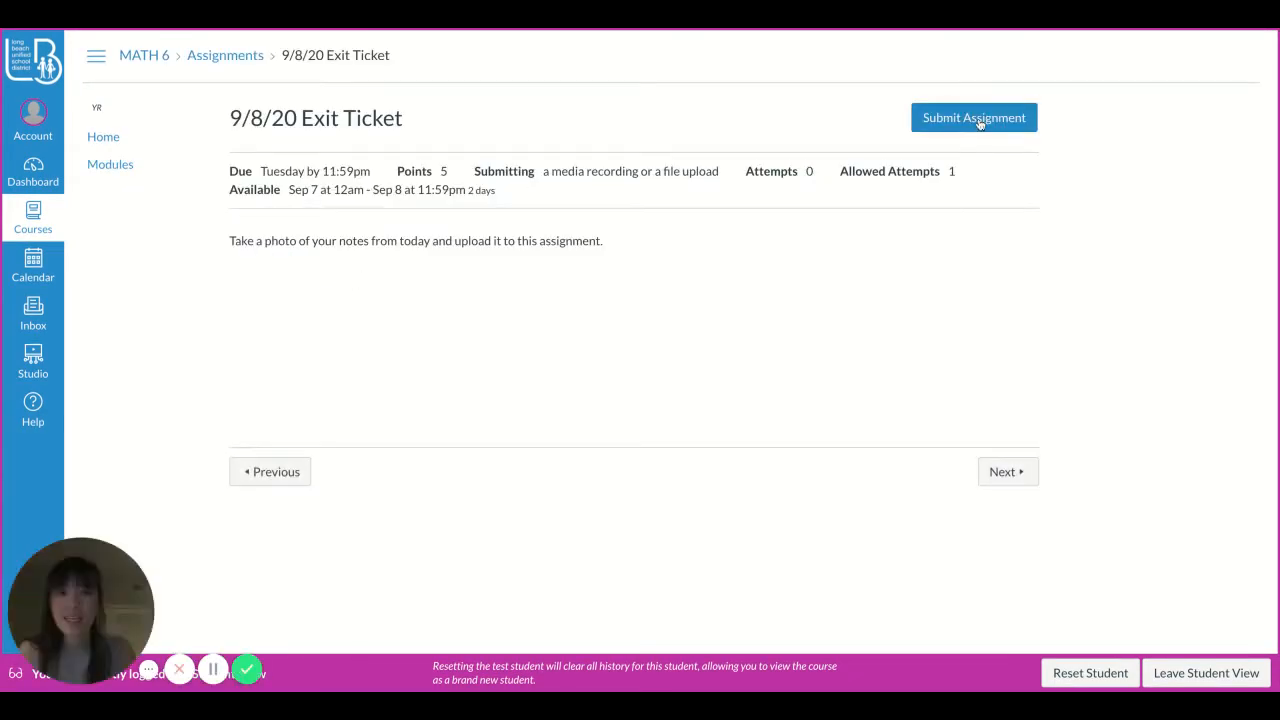
# Start a submission for the Exit Ticket and choose the Media submission type
pyautogui.click(973, 117)
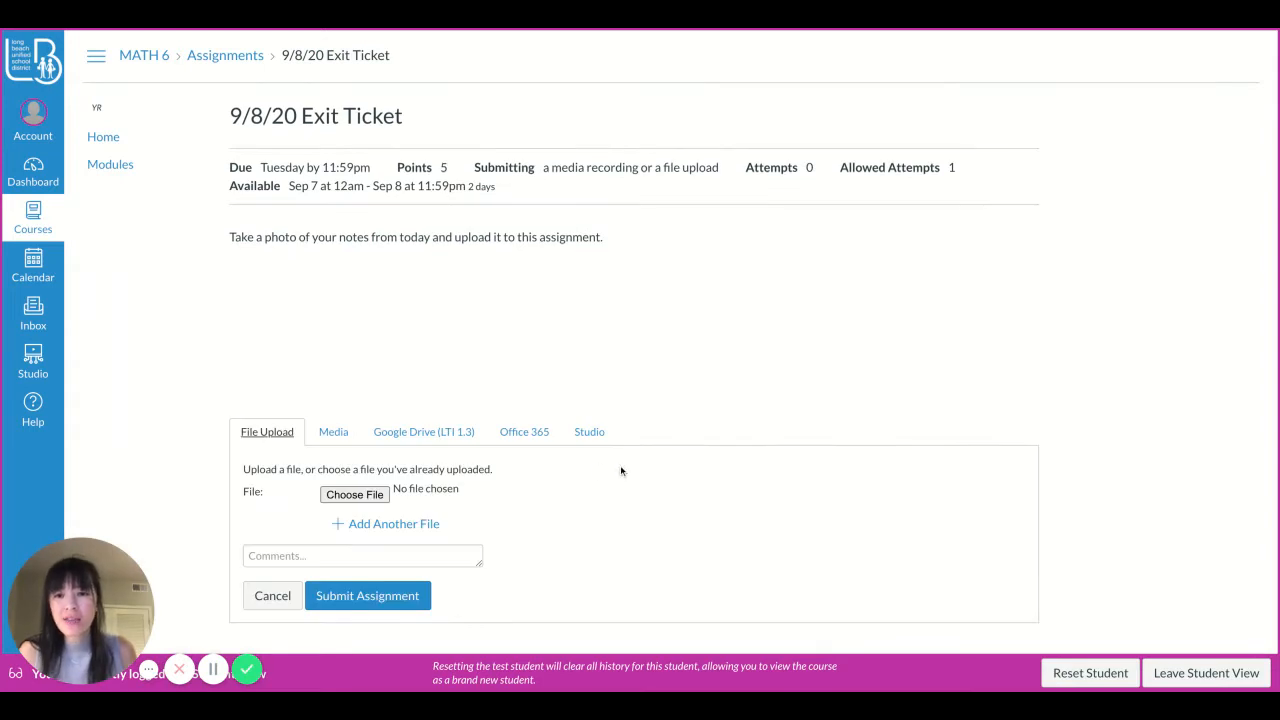
pyautogui.scroll(-3)
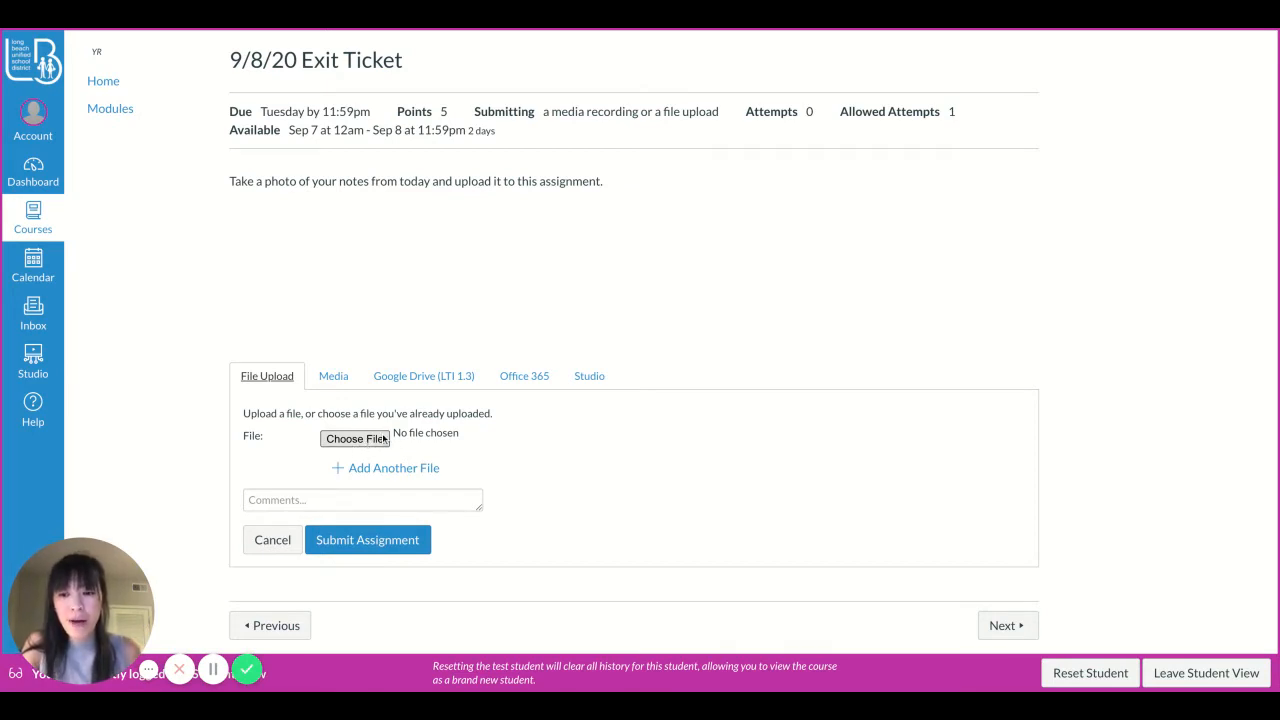
pyautogui.click(333, 375)
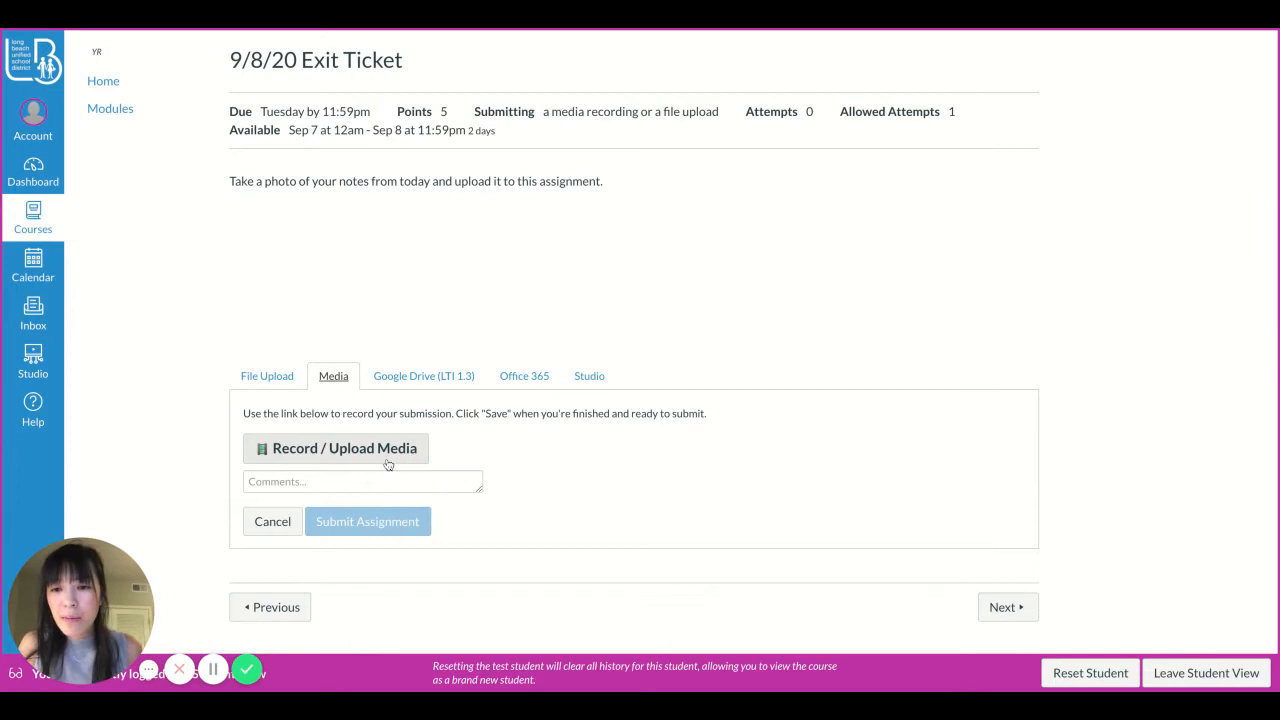
# Open the Record / Upload Media window for the Exit Ticket
pyautogui.click(337, 448)
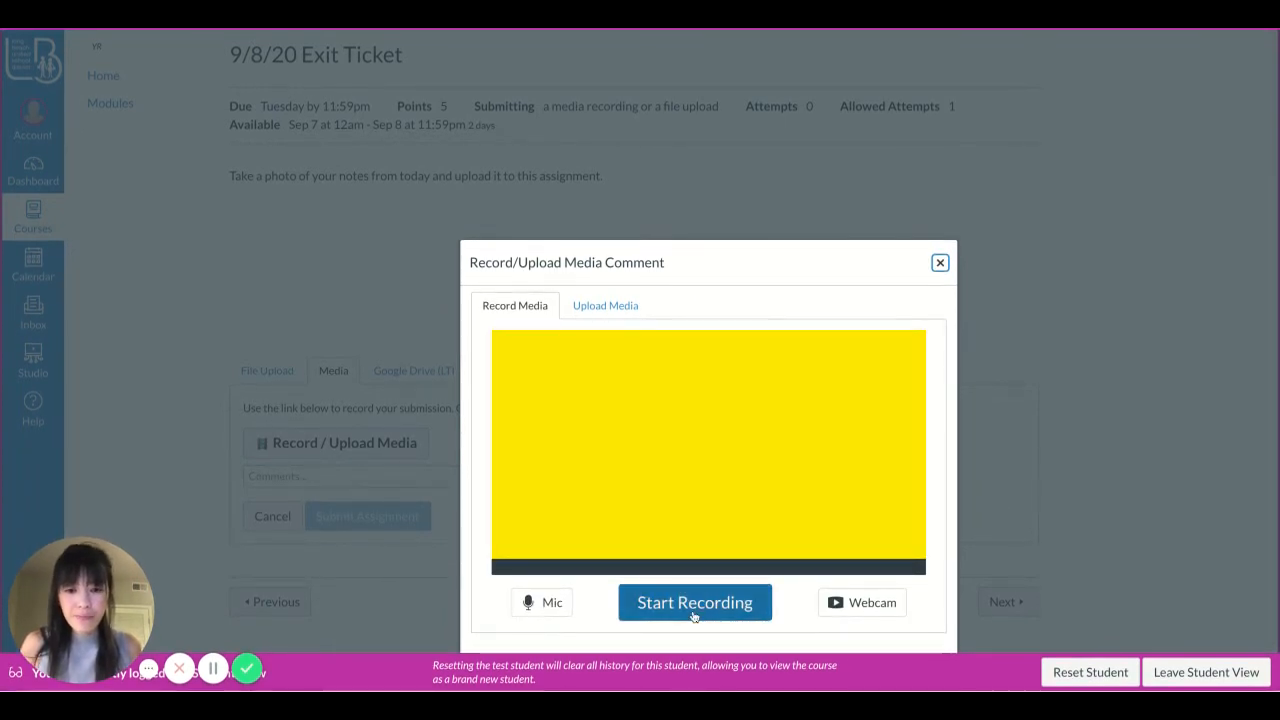
# Record a 19-second video and finish the recording
pyautogui.click(694, 602)
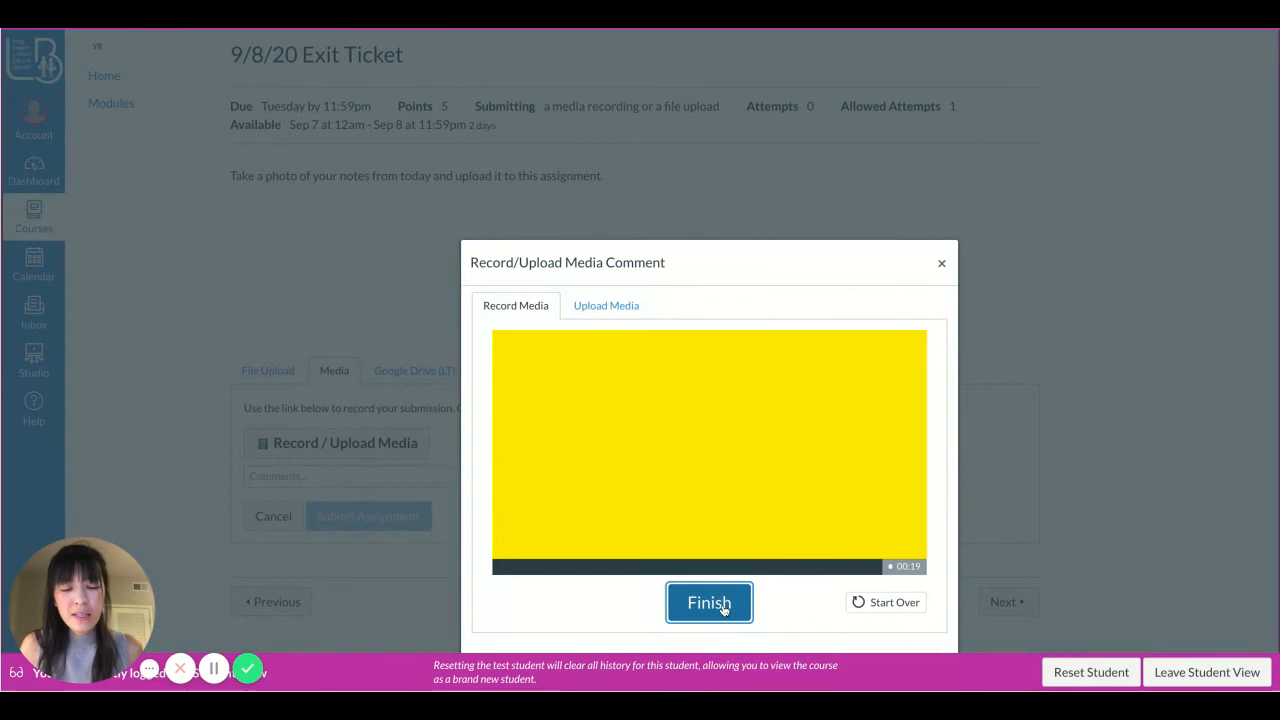
pyautogui.click(709, 602)
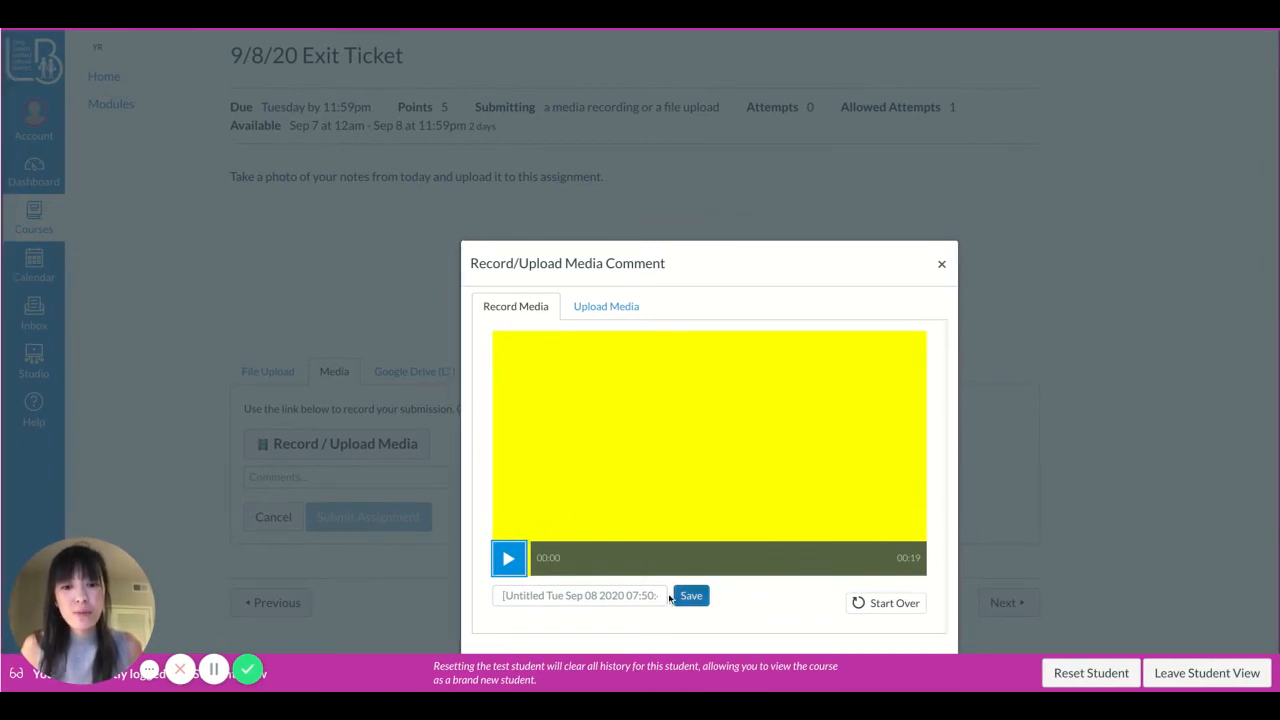
# Save the recorded video and submit the Exit Ticket assignment
pyautogui.click(691, 595)
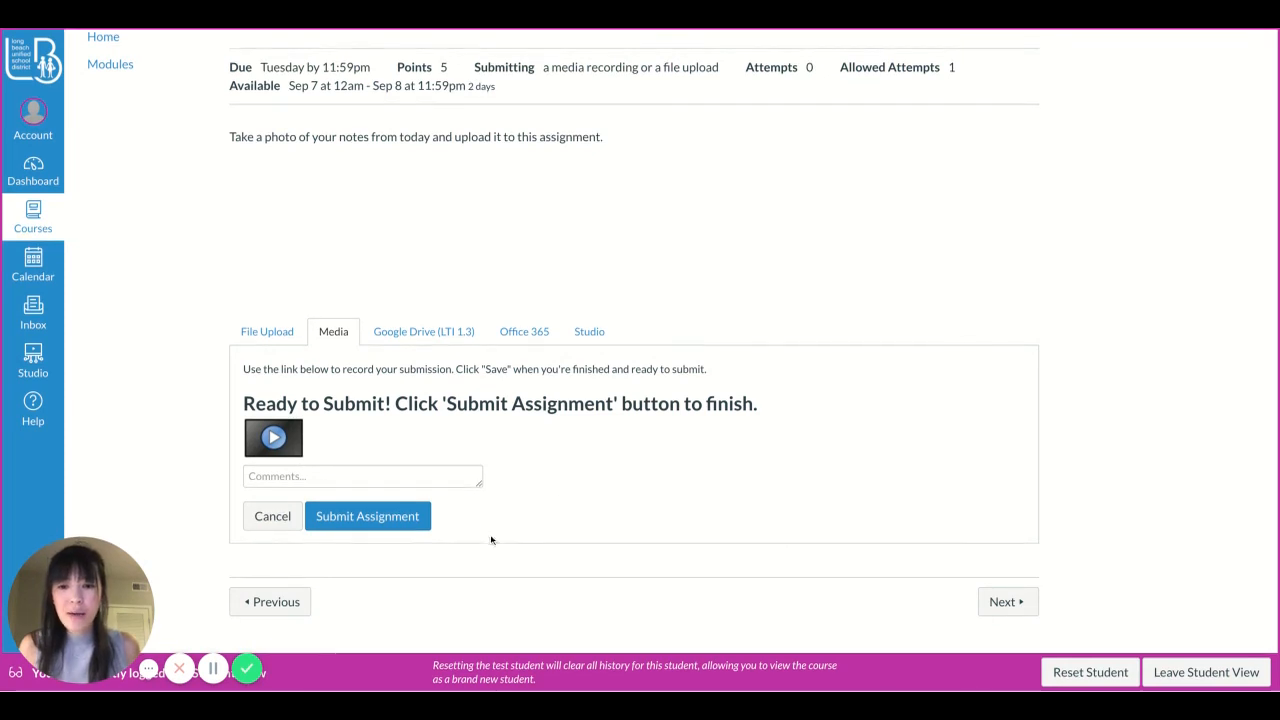
pyautogui.click(362, 476)
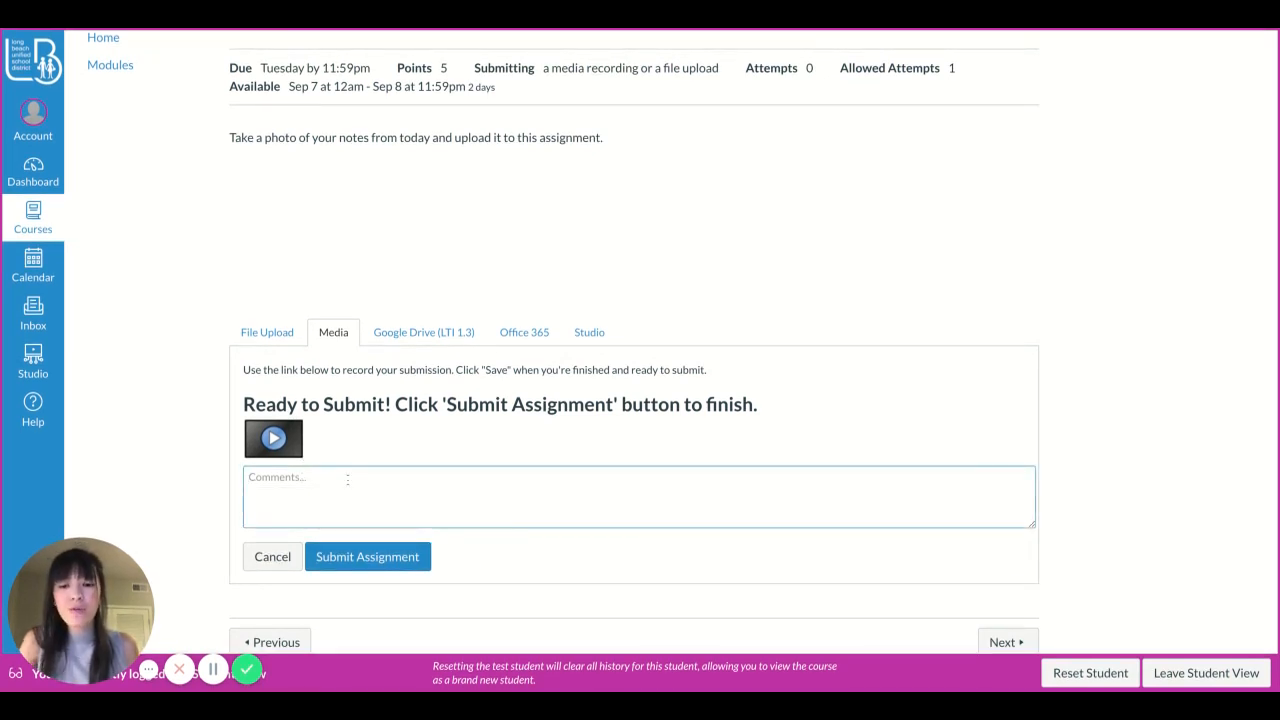
pyautogui.click(367, 556)
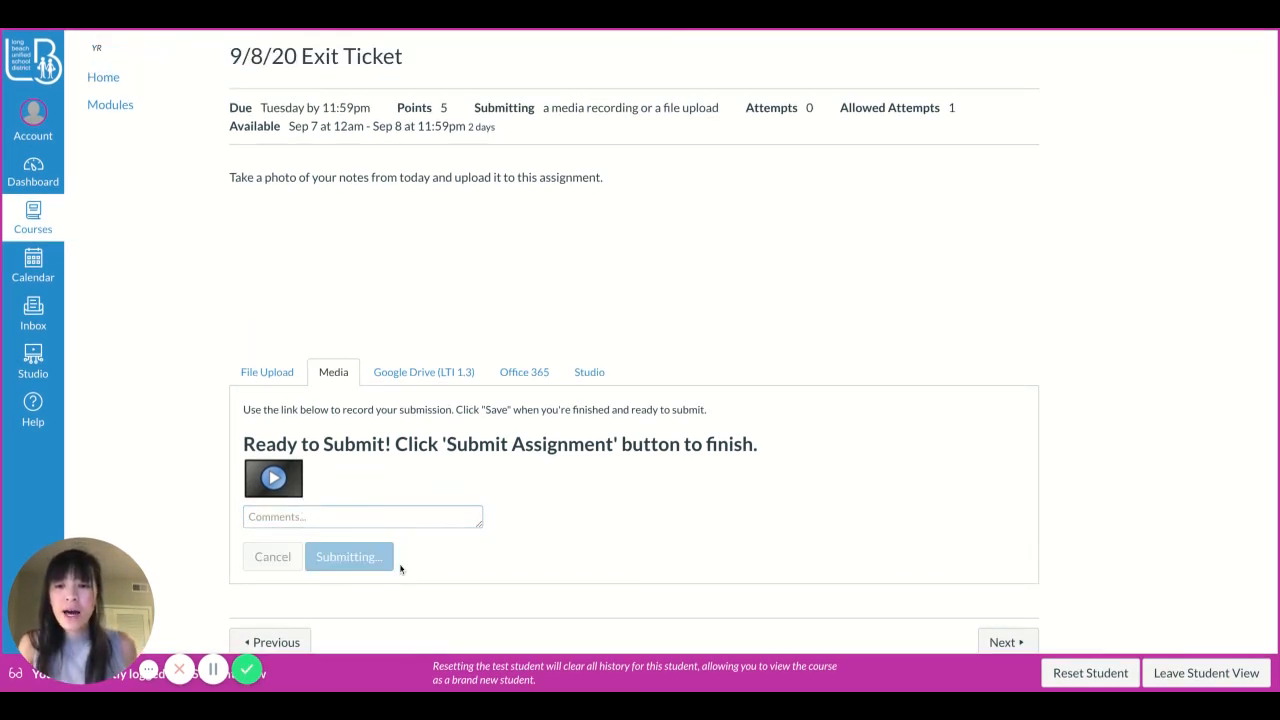
pyautogui.click(348, 556)
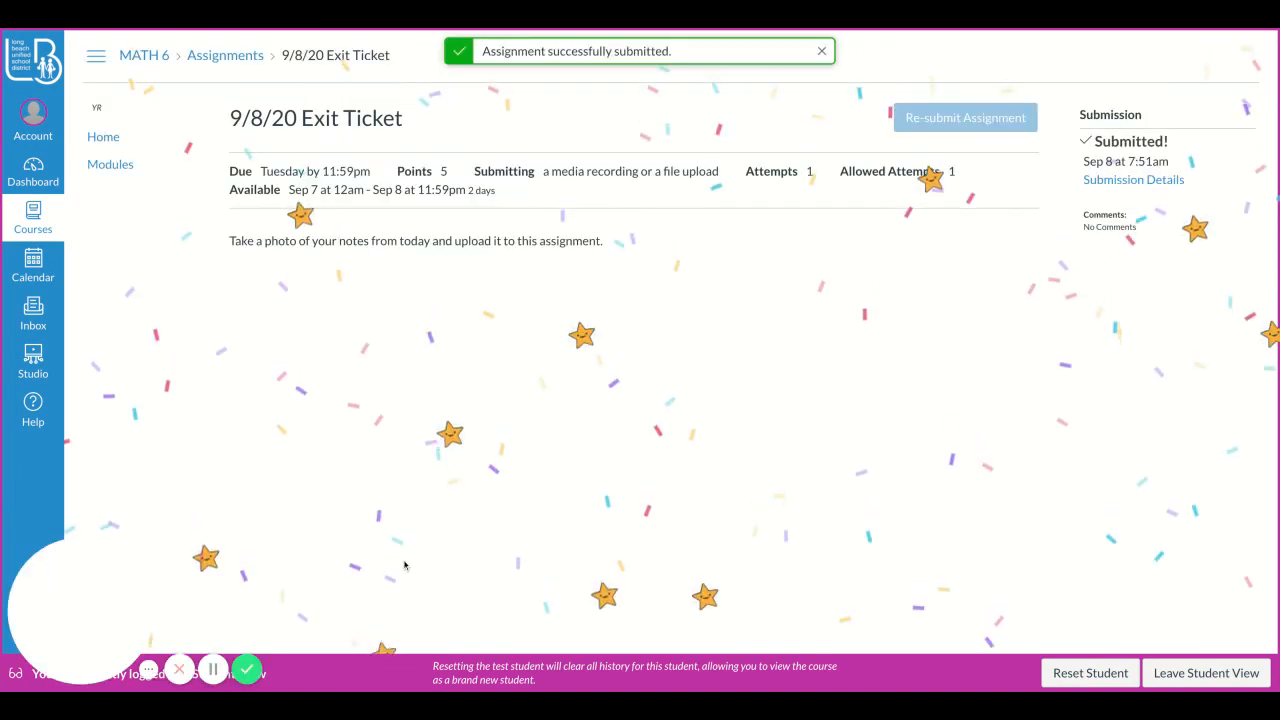